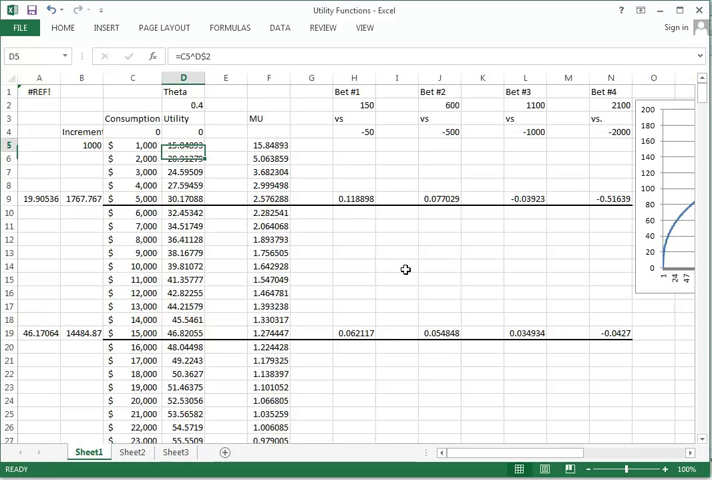
Review the theta value 0.4 and the utility formulas at 0 and 1,000 consumption.
{"action": "left_click", "coordinate": [184, 132]}
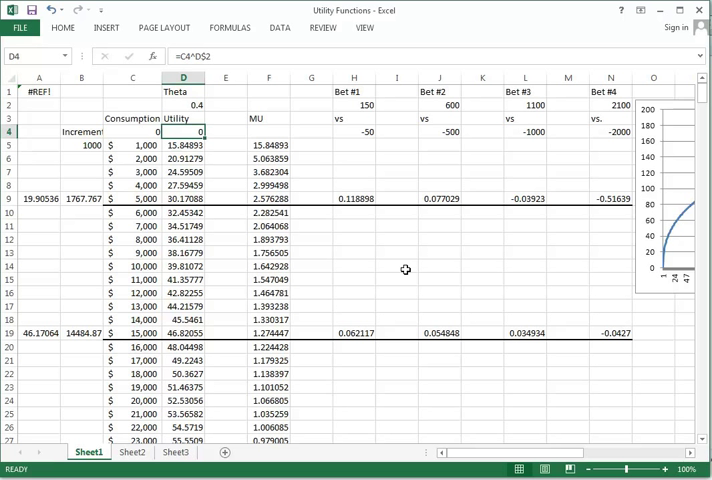
{"action": "left_click", "coordinate": [132, 132]}
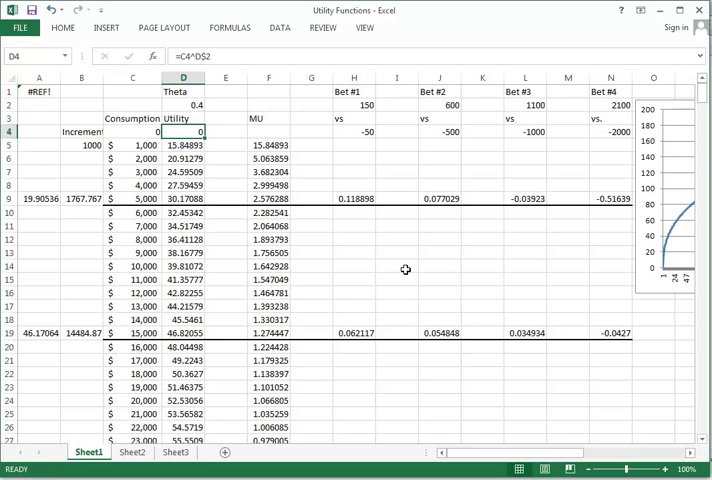
{"action": "left_click", "coordinate": [184, 104]}
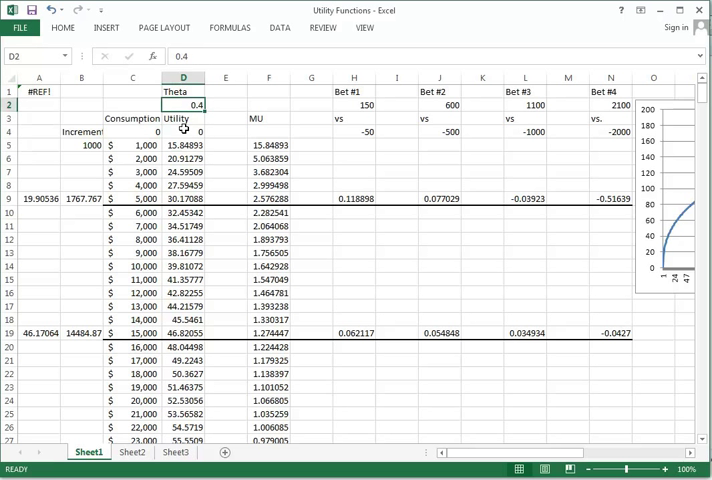
{"action": "left_click", "coordinate": [184, 132]}
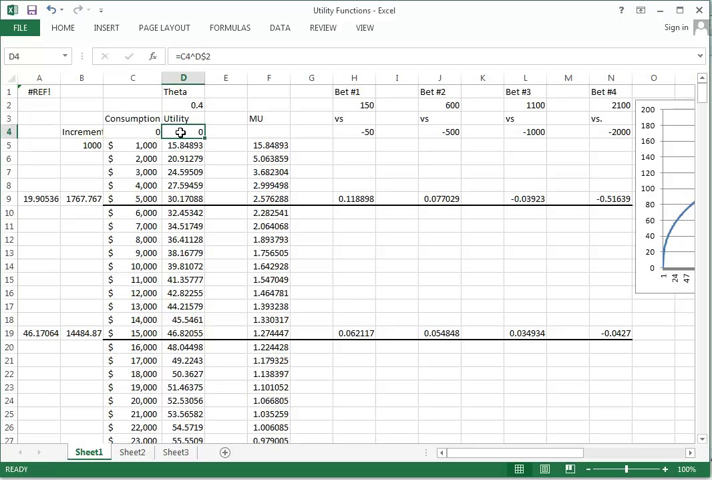
{"action": "mouse_move", "coordinate": [136, 132]}
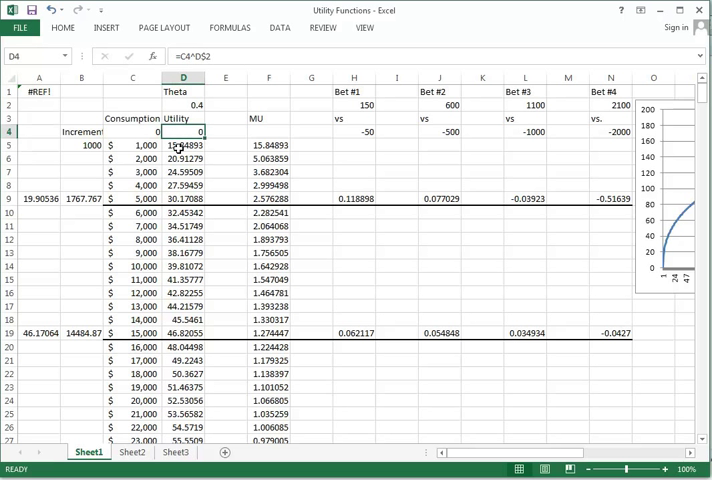
{"action": "left_click", "coordinate": [132, 144]}
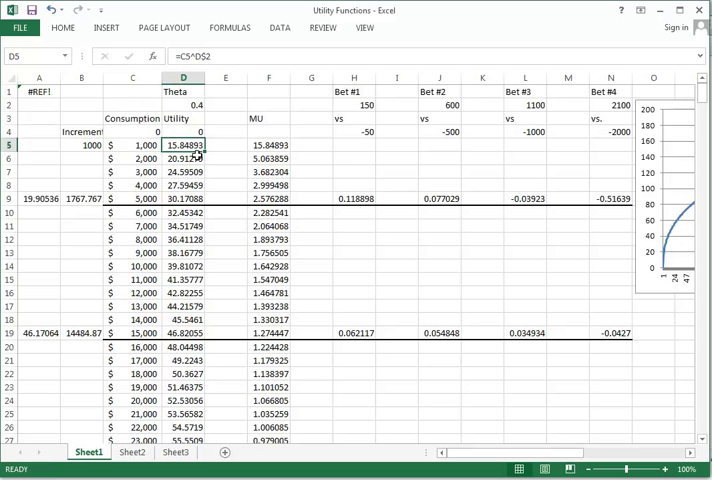
{"action": "mouse_move", "coordinate": [228, 130]}
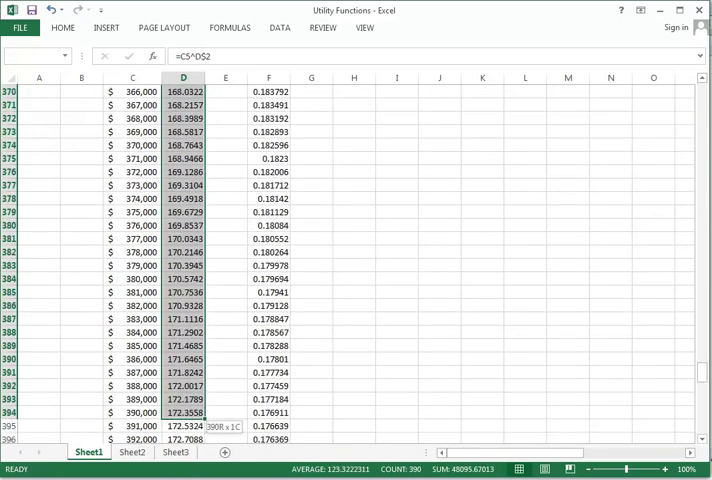
Show the Utility column values down to row 456 with one decimal place.
{"action": "scroll", "scroll_direction": "down", "scroll_amount": 3}
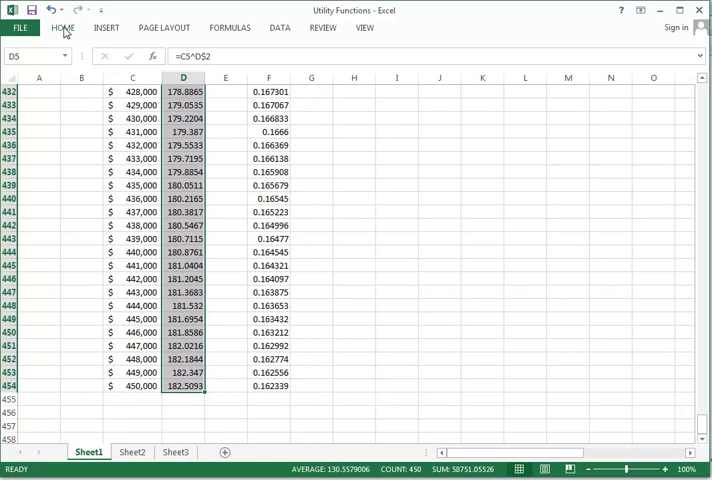
{"action": "left_click", "coordinate": [62, 28]}
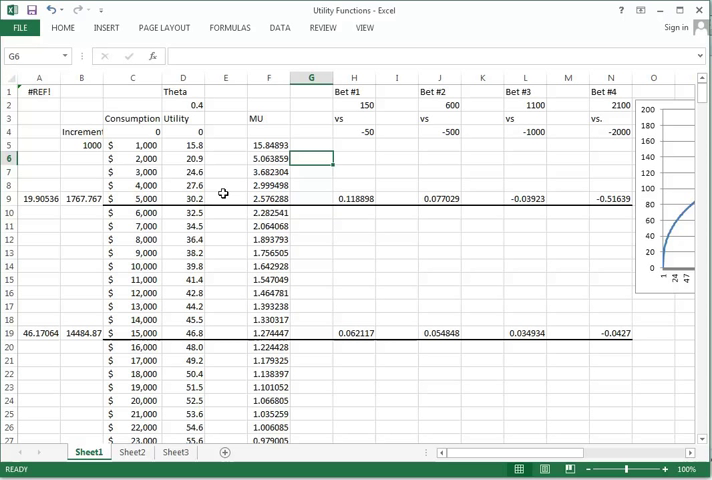
{"action": "mouse_move", "coordinate": [252, 132]}
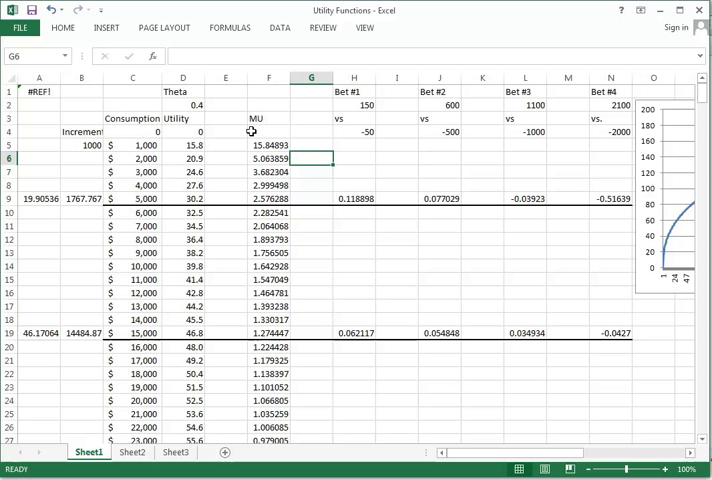
Relabel the MU column as Marginal Utility and show its values with one decimal place.
{"action": "left_click", "coordinate": [268, 118]}
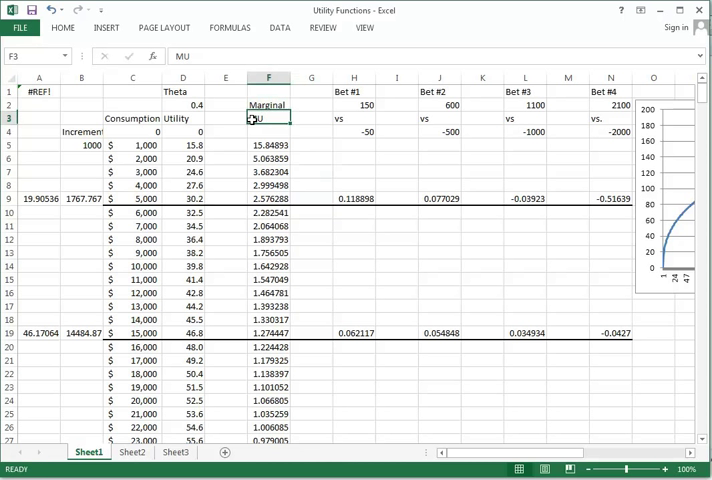
{"action": "left_click", "coordinate": [268, 132]}
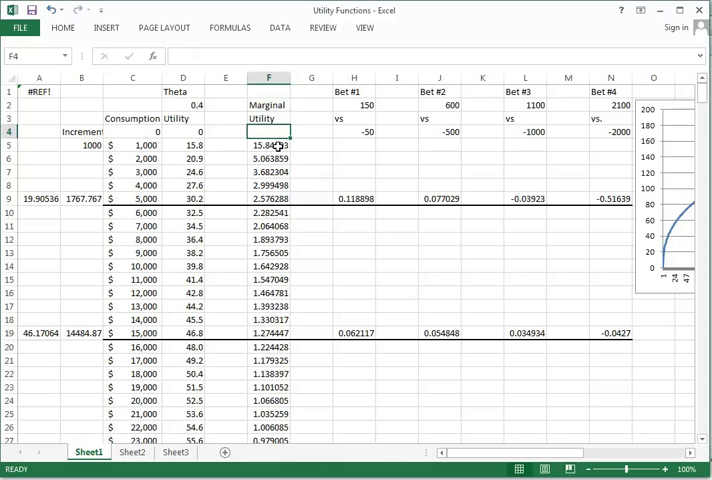
{"action": "mouse_move", "coordinate": [186, 144]}
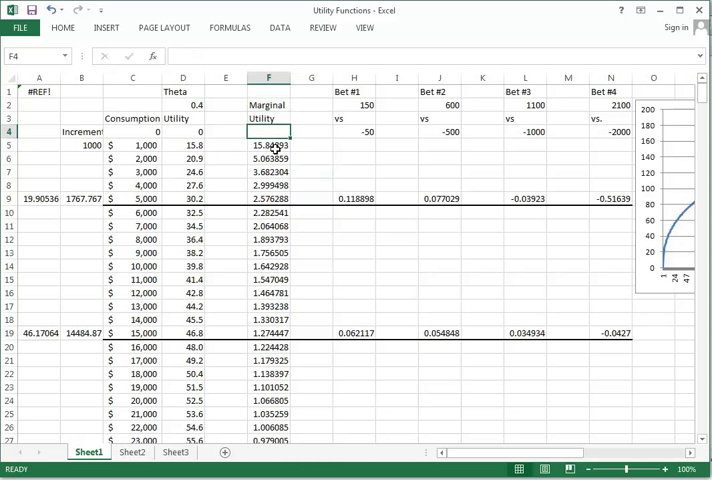
{"action": "left_click_drag", "start_coordinate": [268, 144], "coordinate": [268, 332]}
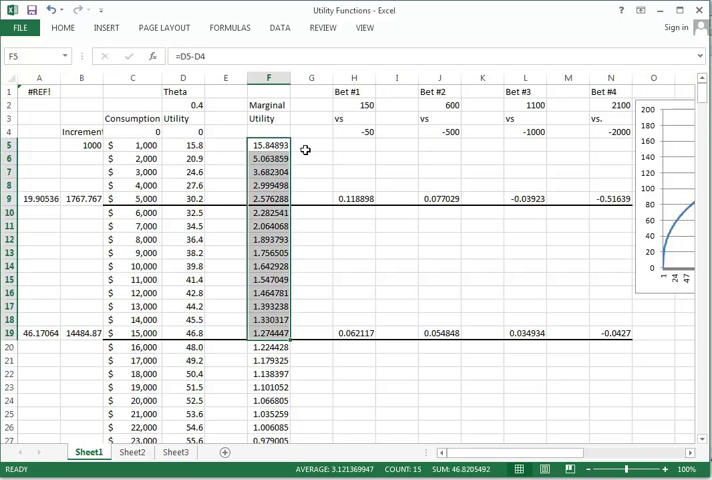
{"action": "left_click", "coordinate": [268, 78]}
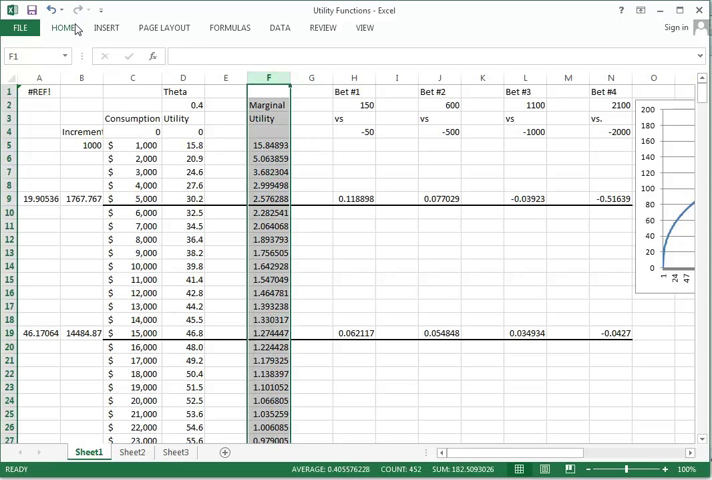
{"action": "left_click", "coordinate": [62, 28]}
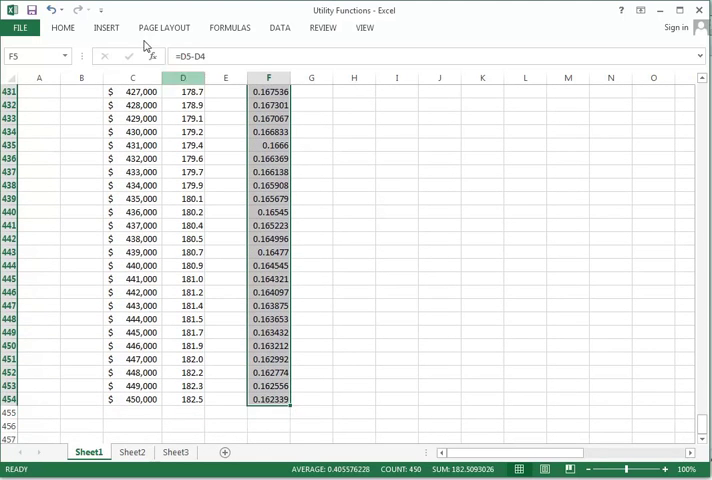
{"action": "left_click", "coordinate": [62, 28]}
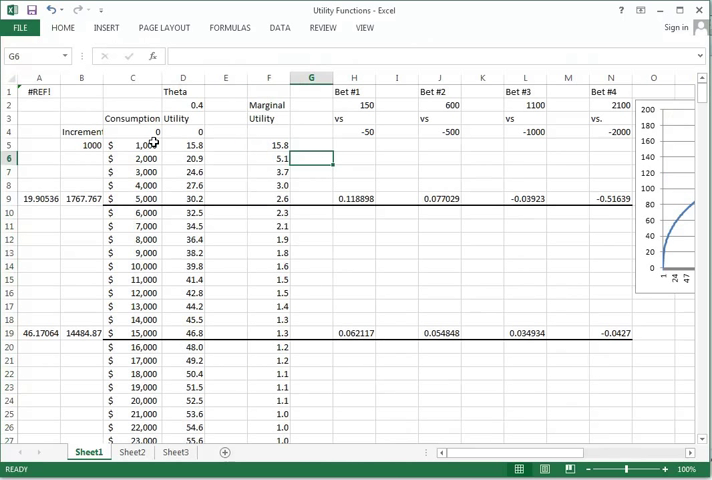
{"action": "mouse_move", "coordinate": [244, 156]}
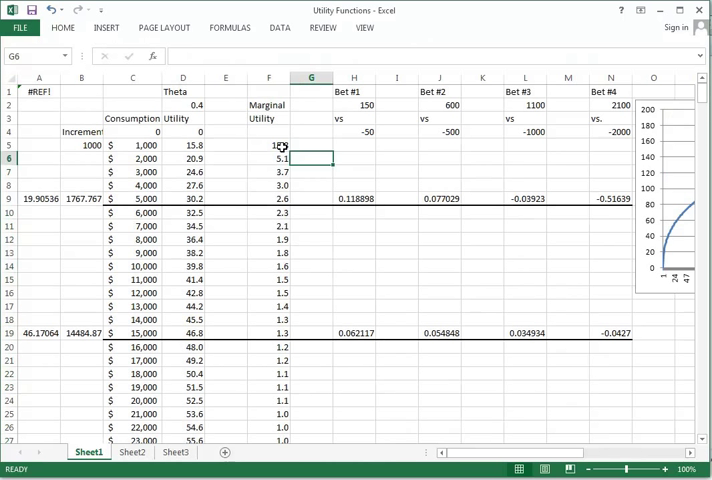
Check the marginal utility formula and entries for 3,000 consumption.
{"action": "left_click", "coordinate": [312, 144]}
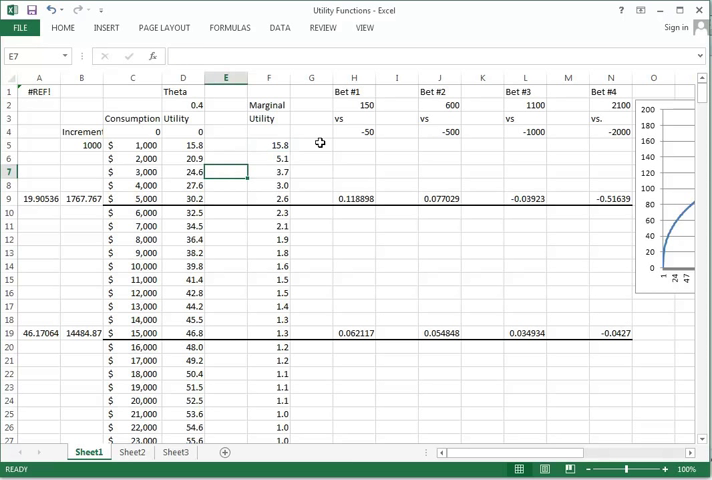
{"action": "left_click", "coordinate": [268, 172]}
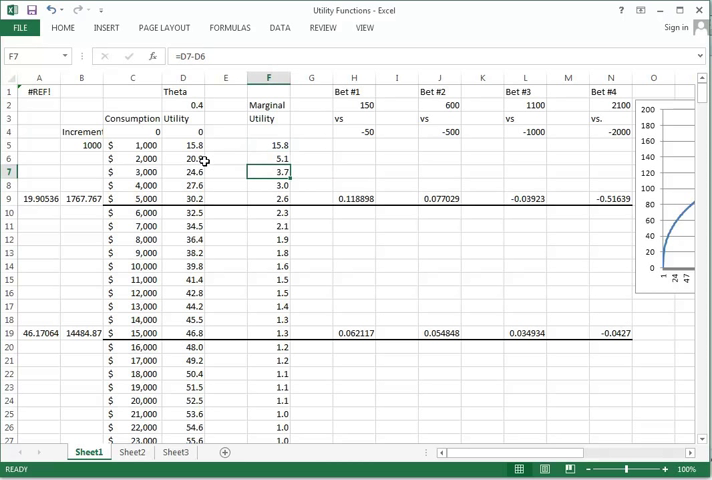
{"action": "left_click", "coordinate": [226, 172]}
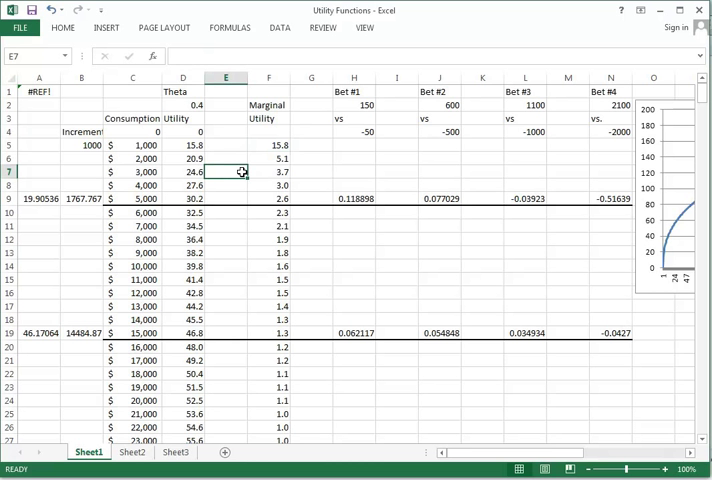
{"action": "left_click", "coordinate": [440, 172]}
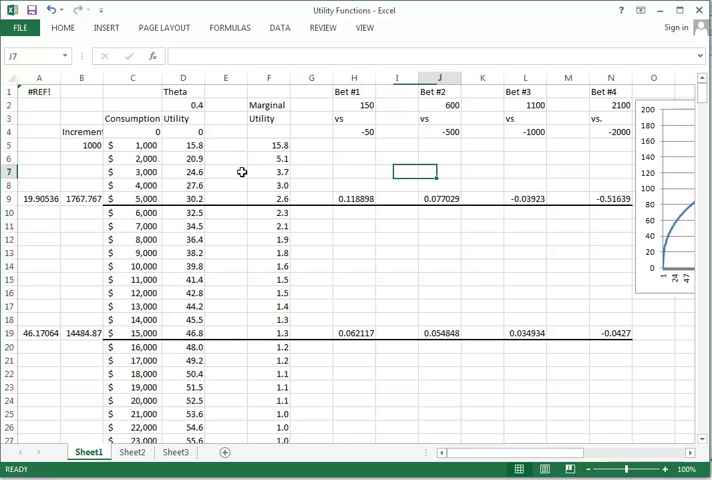
{"action": "scroll", "scroll_direction": "right", "scroll_amount": 3}
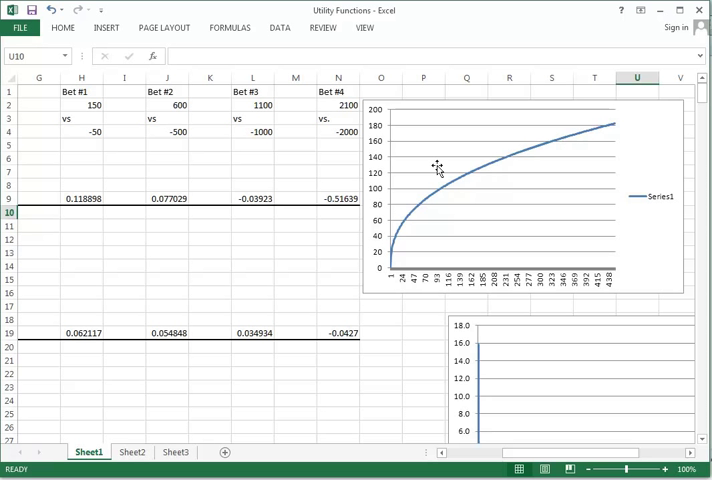
{"action": "mouse_move", "coordinate": [524, 152]}
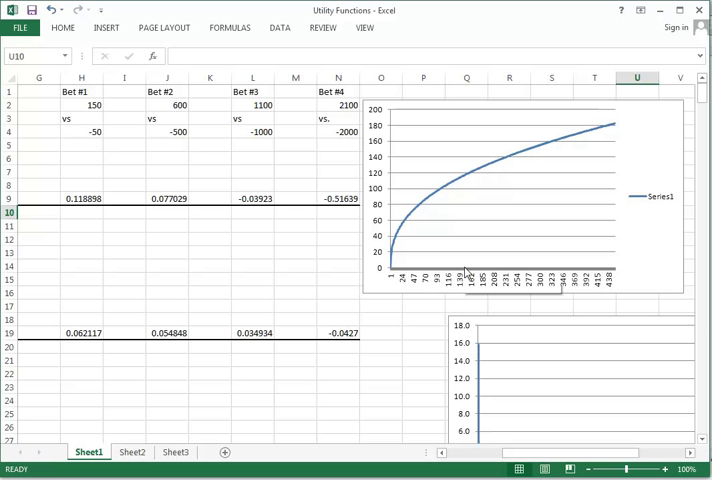
{"action": "scroll", "scroll_direction": "down", "scroll_amount": 3}
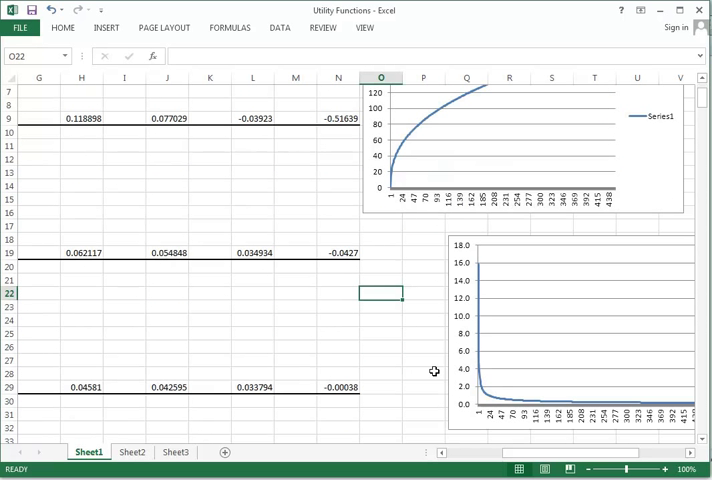
{"action": "mouse_move", "coordinate": [592, 398]}
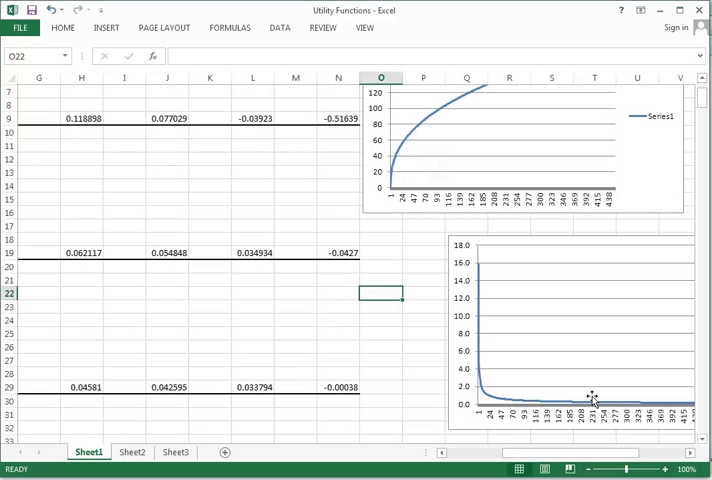
{"action": "left_click", "coordinate": [424, 320]}
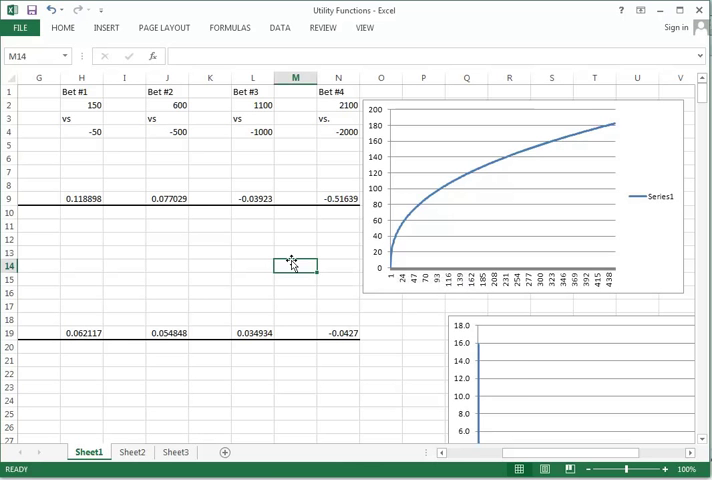
{"action": "left_click", "coordinate": [38, 264]}
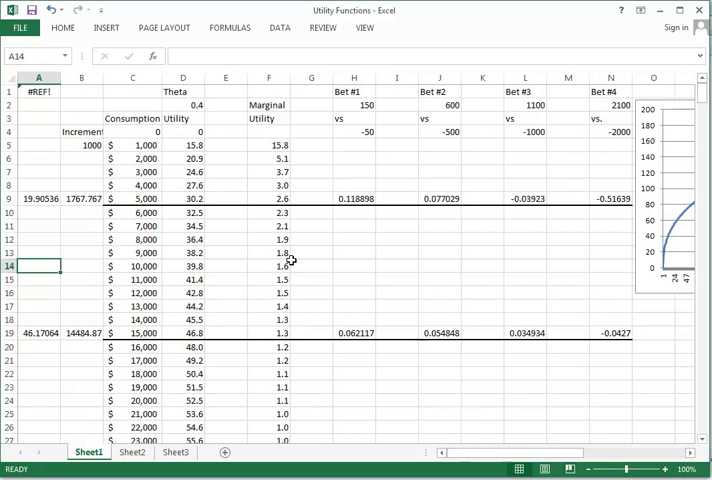
{"action": "left_click", "coordinate": [268, 292]}
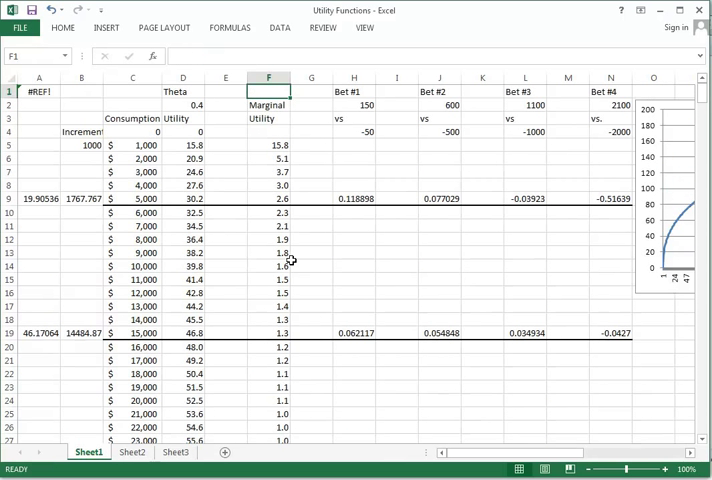
{"action": "left_click", "coordinate": [268, 198]}
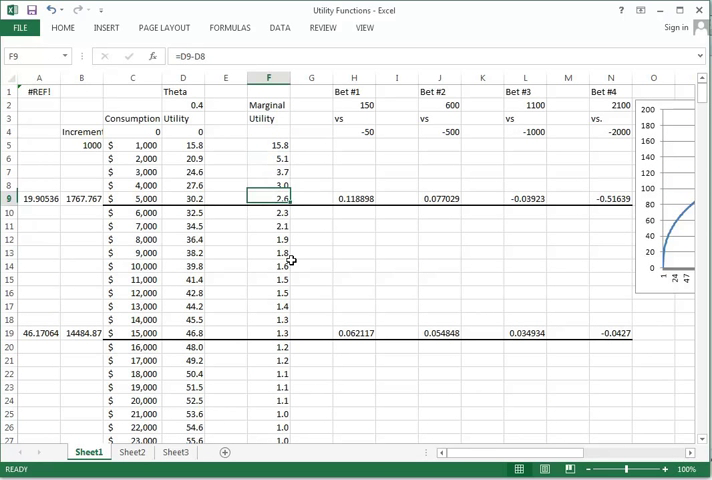
{"action": "left_click", "coordinate": [38, 198]}
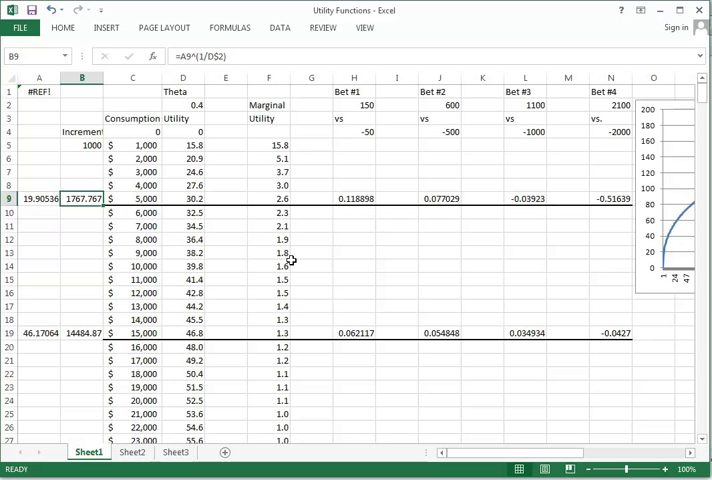
{"action": "left_click", "coordinate": [132, 198]}
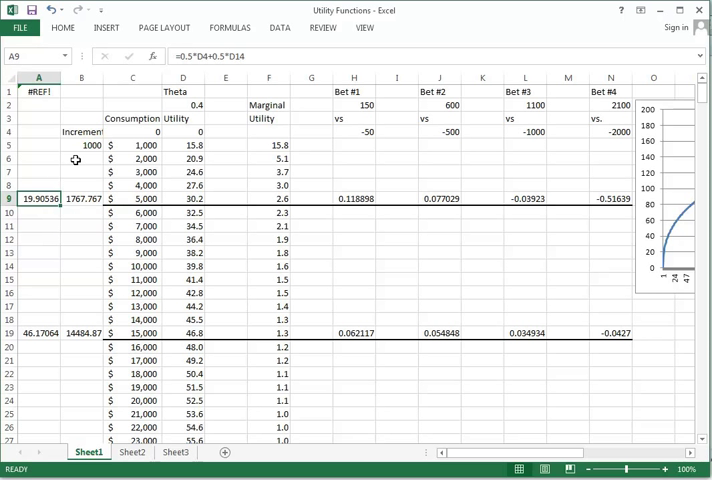
{"action": "mouse_move", "coordinate": [132, 204]}
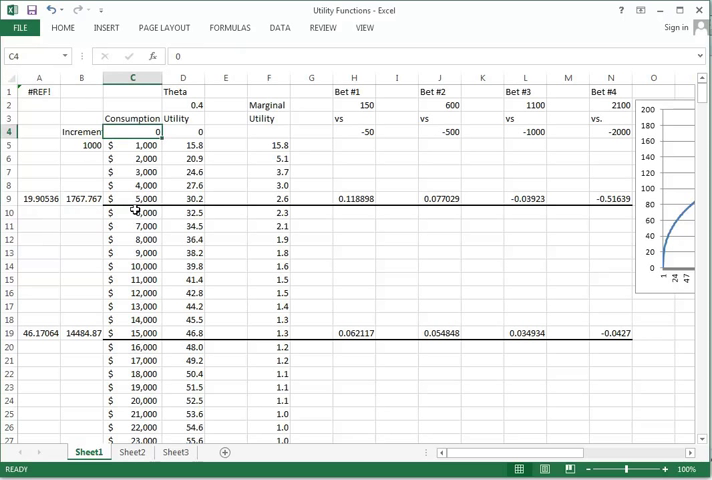
{"action": "left_click", "coordinate": [38, 200]}
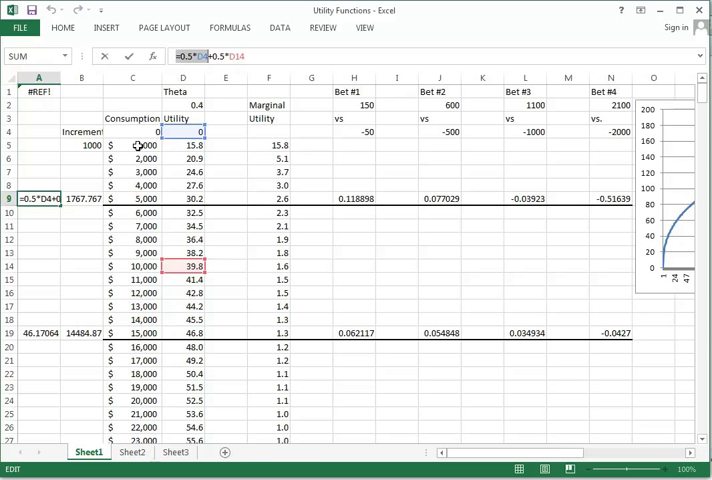
{"action": "mouse_move", "coordinate": [178, 132]}
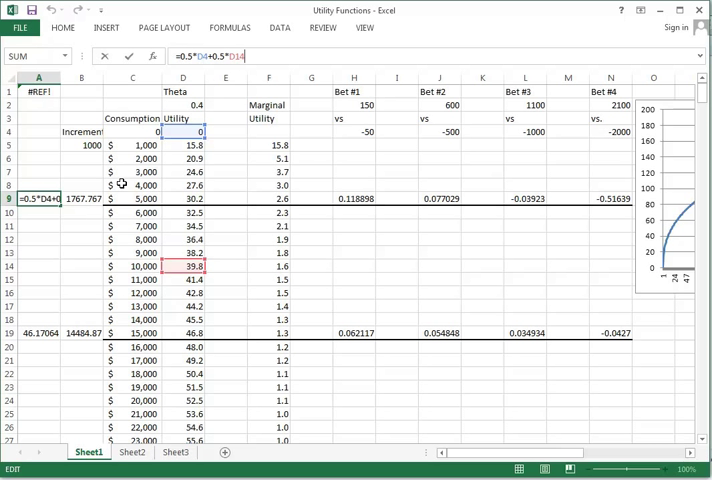
{"action": "mouse_move", "coordinate": [74, 212]}
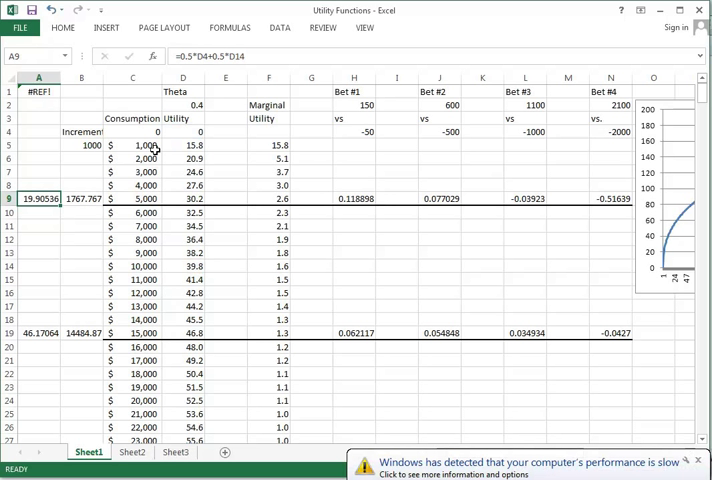
{"action": "left_click", "coordinate": [82, 198]}
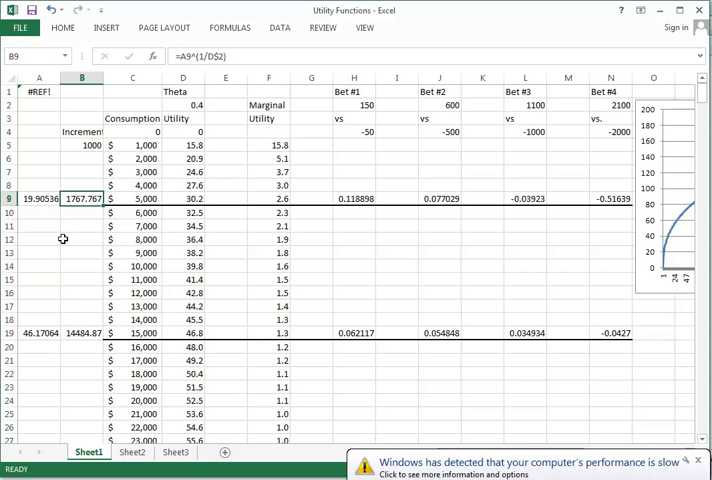
{"action": "mouse_move", "coordinate": [84, 198]}
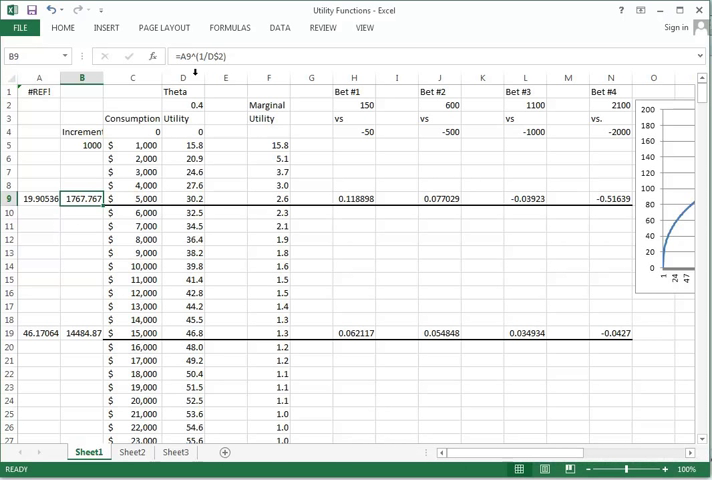
{"action": "left_click", "coordinate": [184, 104]}
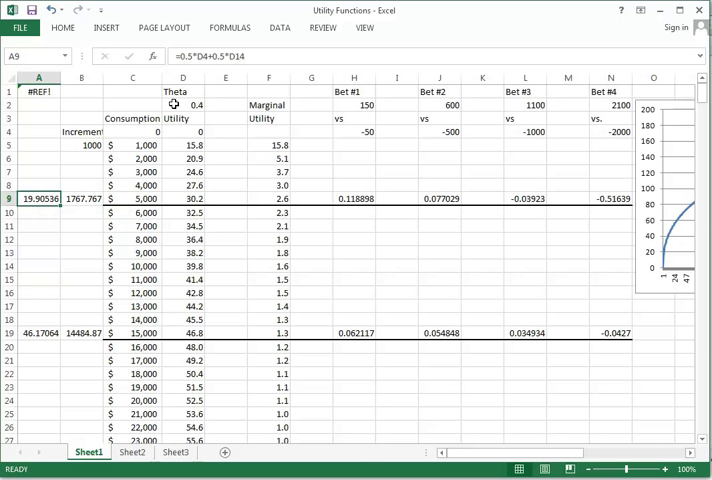
{"action": "left_click", "coordinate": [80, 198]}
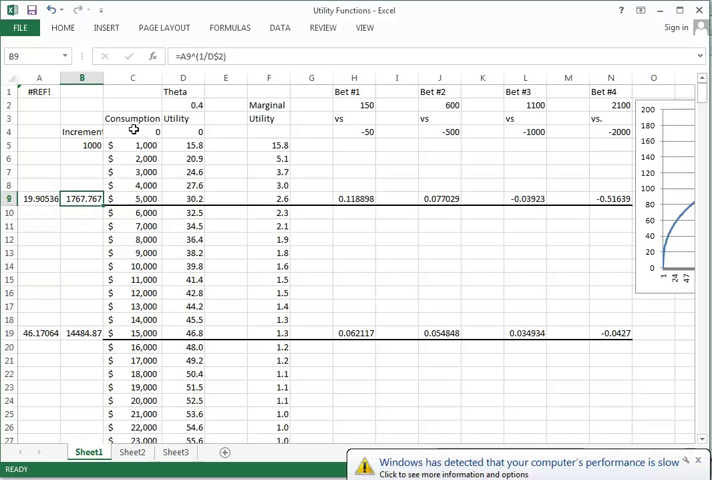
{"action": "left_click", "coordinate": [132, 252]}
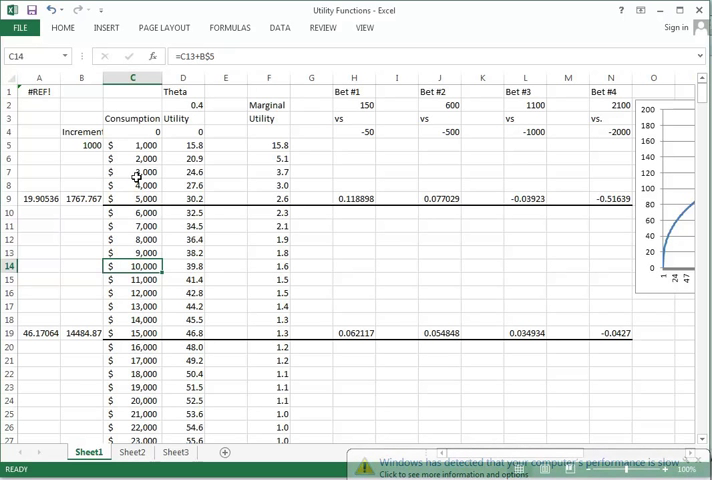
{"action": "left_click", "coordinate": [132, 132]}
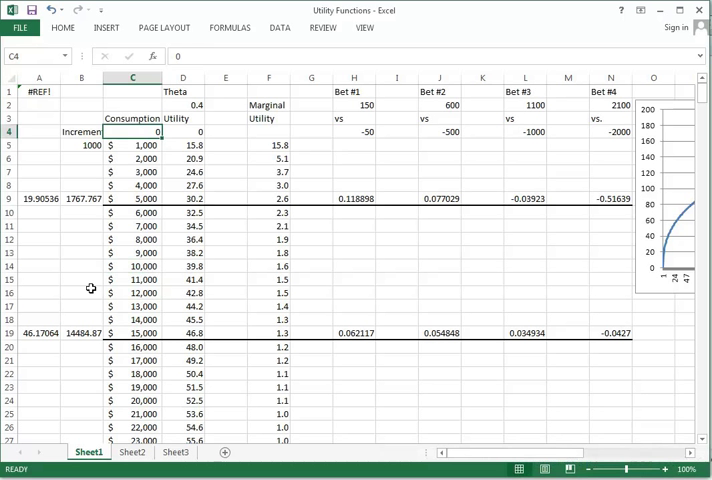
{"action": "left_click", "coordinate": [82, 198]}
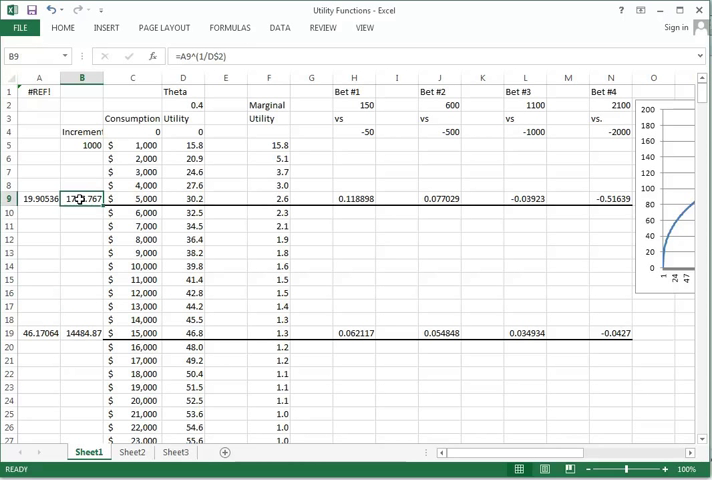
{"action": "left_click", "coordinate": [82, 224]}
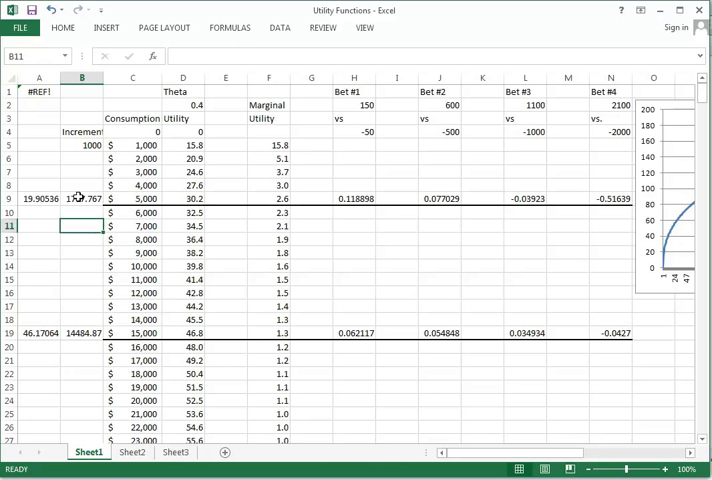
{"action": "left_click", "coordinate": [38, 238]}
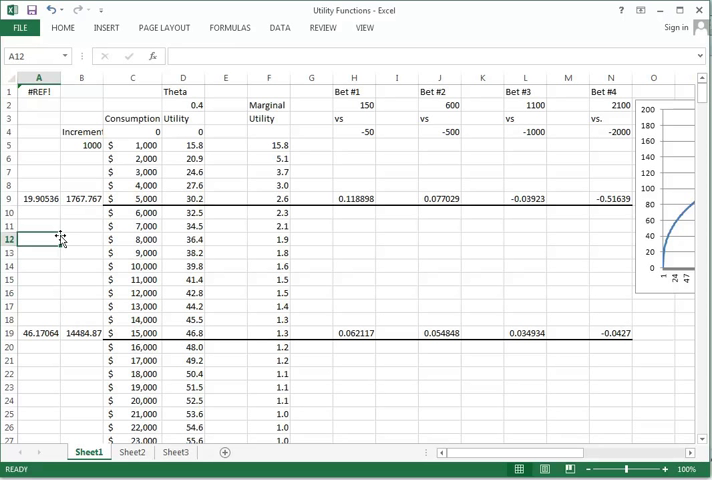
{"action": "left_click", "coordinate": [396, 252]}
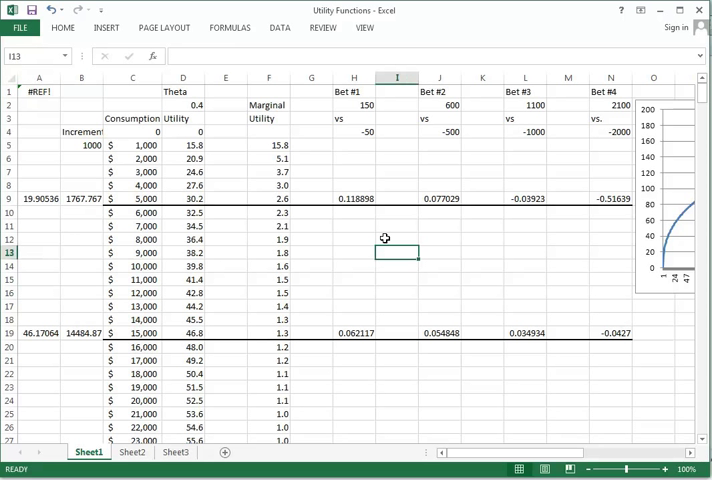
{"action": "mouse_move", "coordinate": [356, 132]}
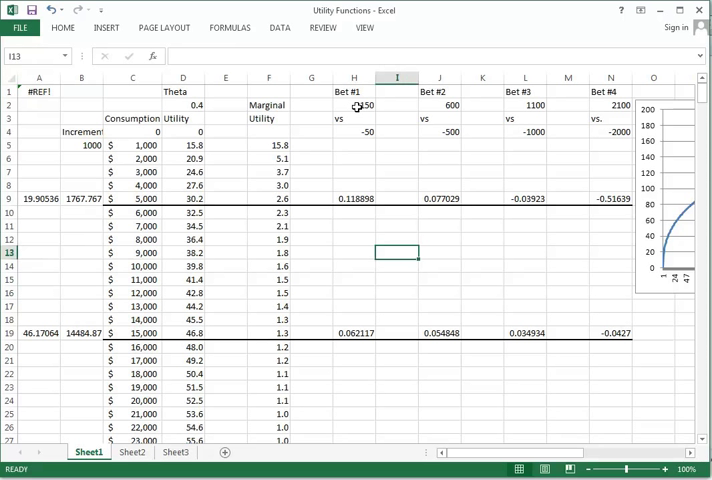
Review Bet #1's 150 gain versus -50 loss and its 0.118896 evaluation formula in H8.
{"action": "left_click", "coordinate": [352, 104]}
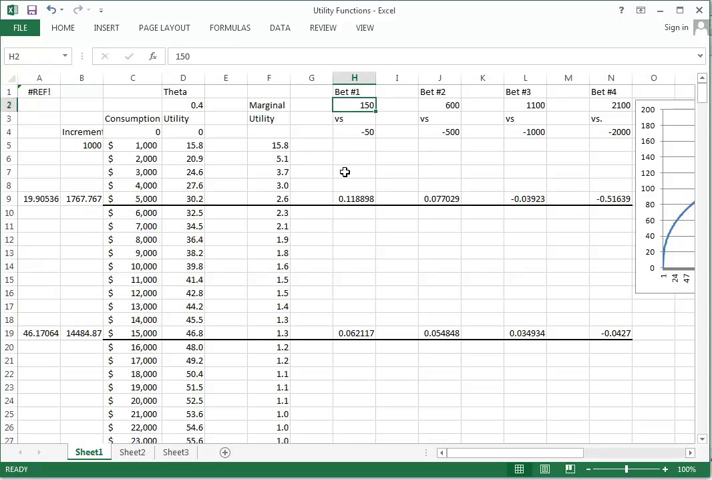
{"action": "left_click", "coordinate": [354, 132]}
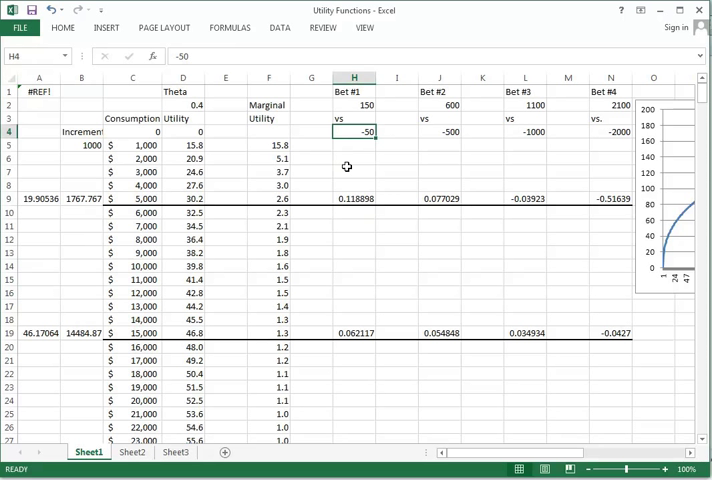
{"action": "left_click", "coordinate": [354, 172]}
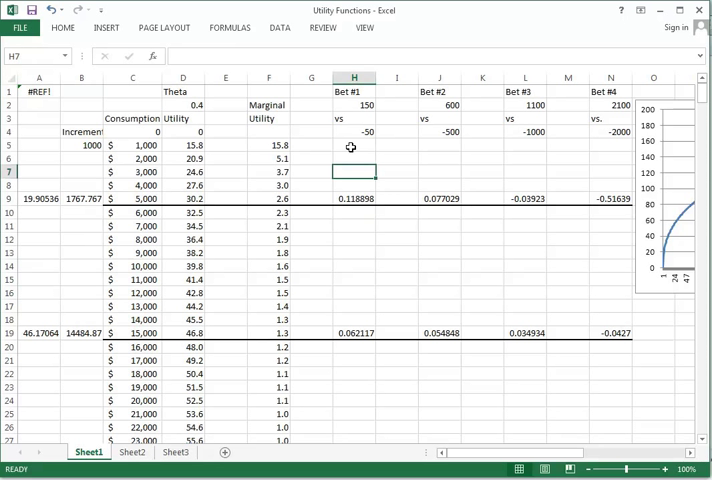
{"action": "mouse_move", "coordinate": [348, 152]}
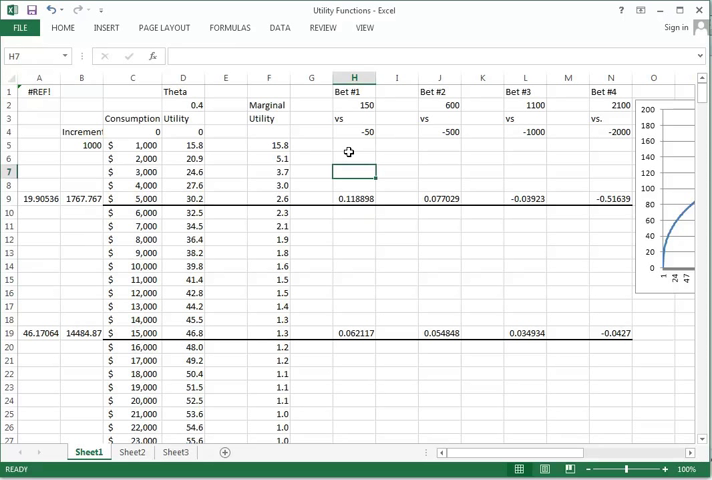
{"action": "left_click", "coordinate": [396, 144]}
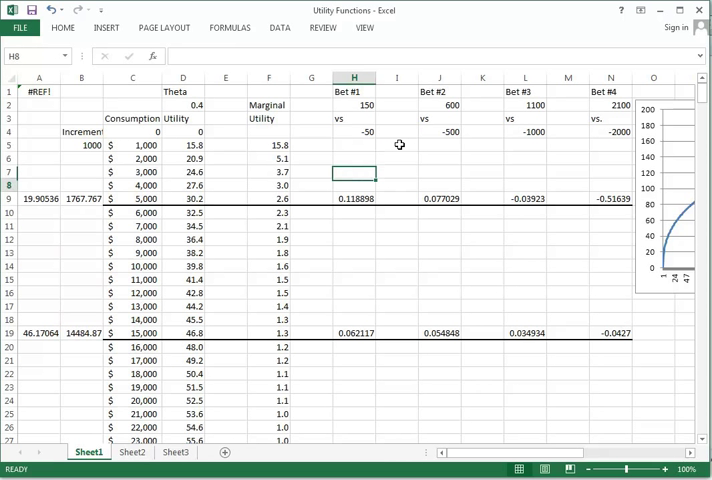
{"action": "left_click", "coordinate": [354, 198]}
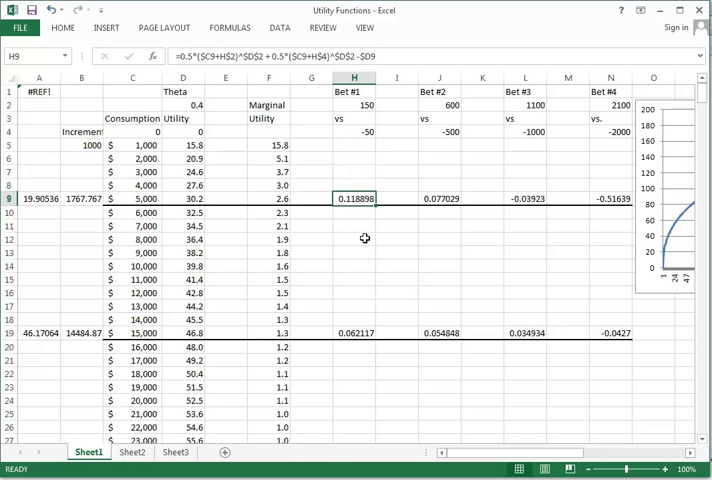
{"action": "left_click", "coordinate": [356, 184]}
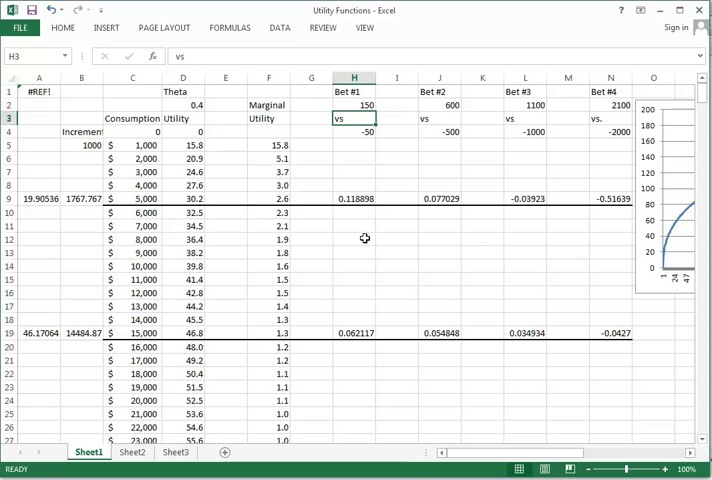
{"action": "mouse_move", "coordinate": [146, 198]}
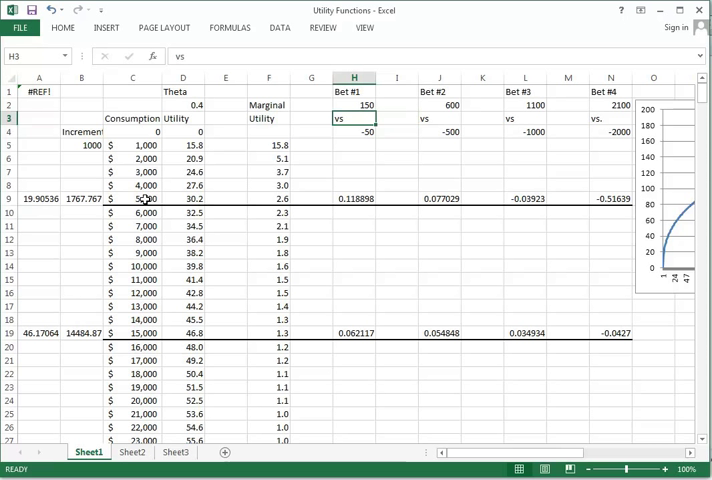
{"action": "mouse_move", "coordinate": [368, 132]}
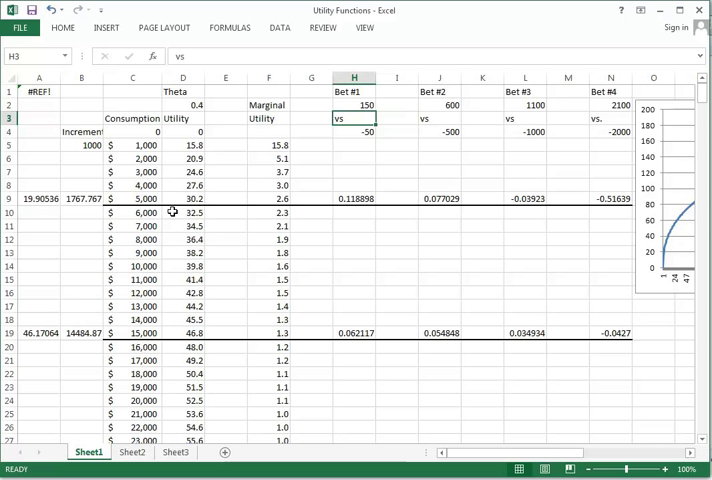
{"action": "mouse_move", "coordinate": [366, 104]}
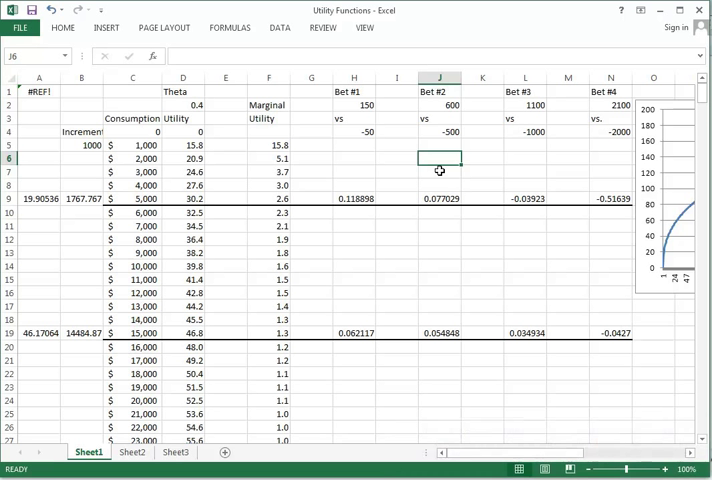
{"action": "left_click", "coordinate": [440, 172]}
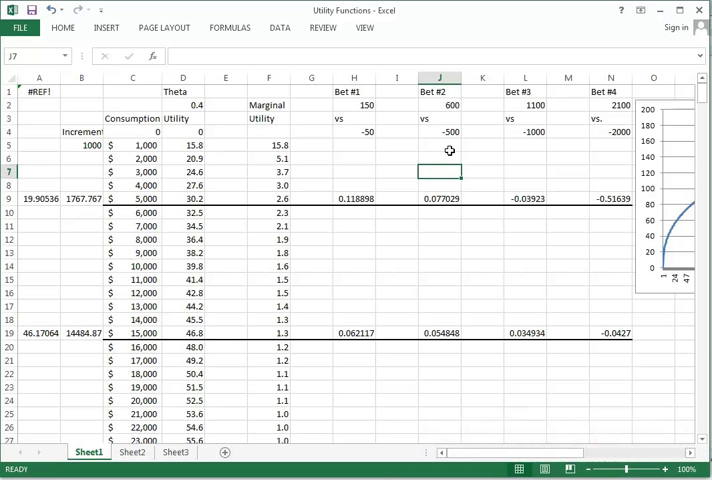
{"action": "mouse_move", "coordinate": [362, 130]}
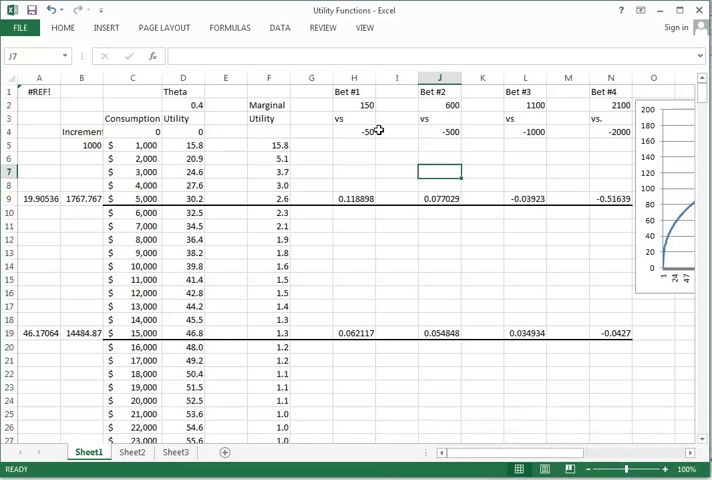
{"action": "mouse_move", "coordinate": [446, 132]}
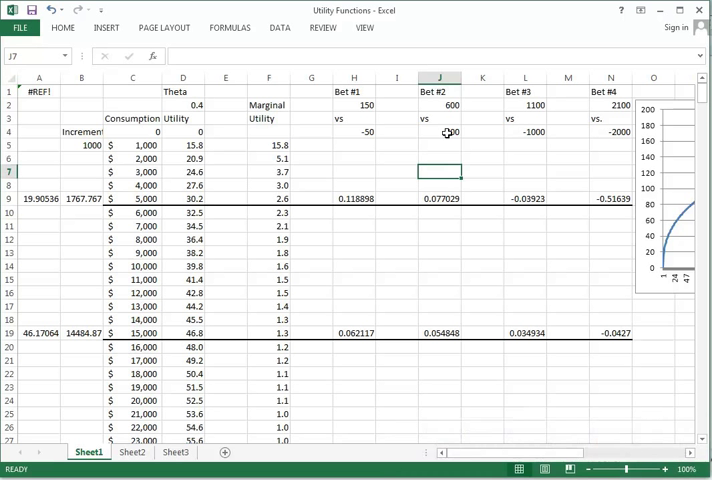
{"action": "left_click", "coordinate": [440, 158]}
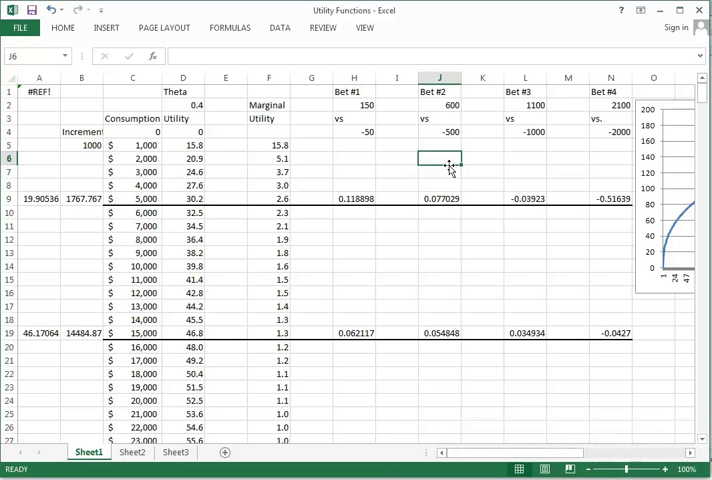
{"action": "left_click", "coordinate": [440, 198]}
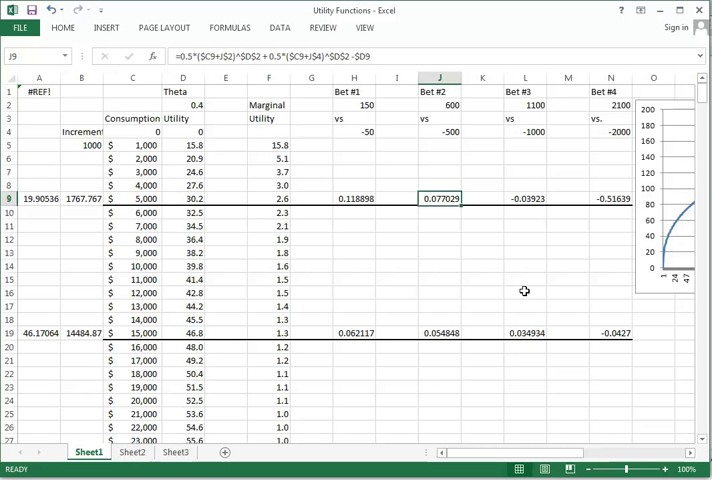
{"action": "mouse_move", "coordinate": [490, 244]}
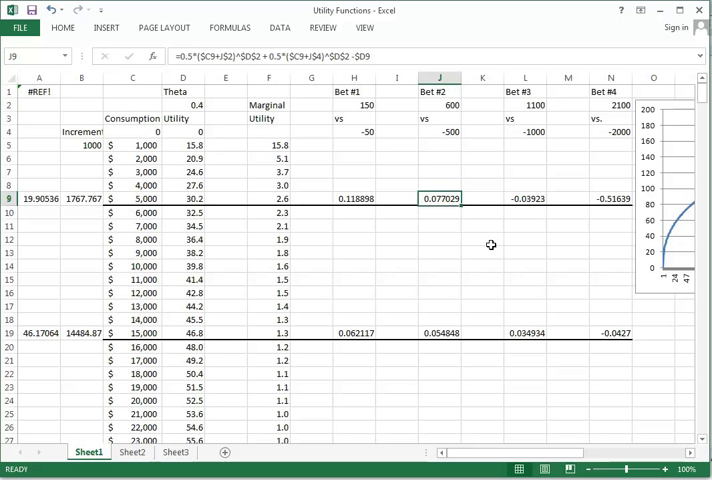
{"action": "left_click", "coordinate": [524, 198]}
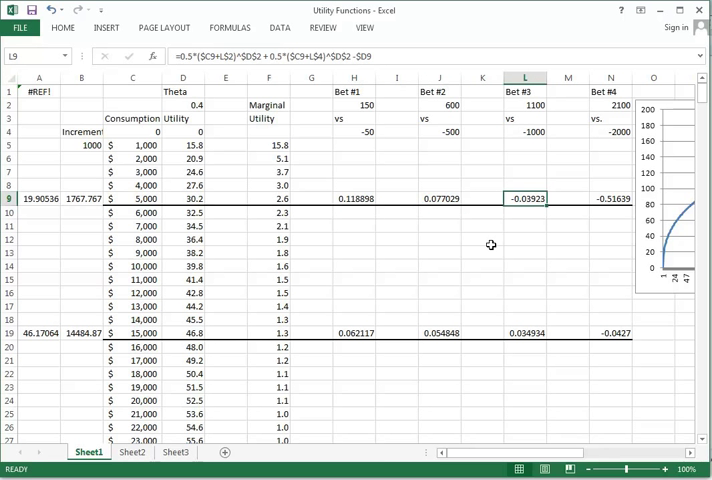
{"action": "left_click", "coordinate": [524, 172]}
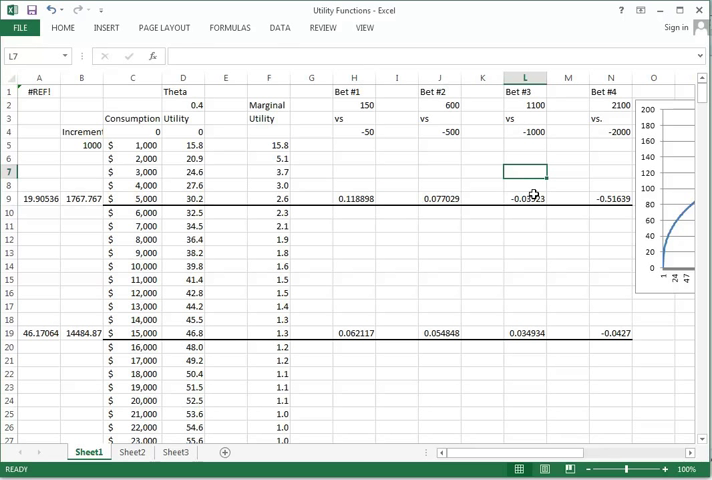
{"action": "left_click", "coordinate": [524, 198]}
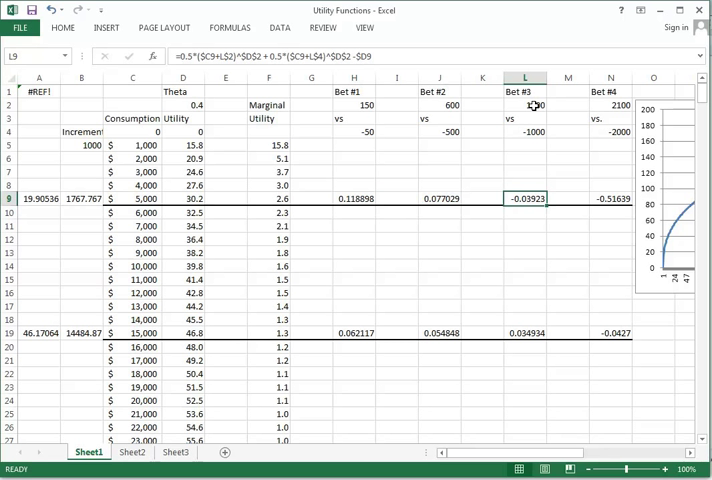
{"action": "left_click", "coordinate": [524, 156]}
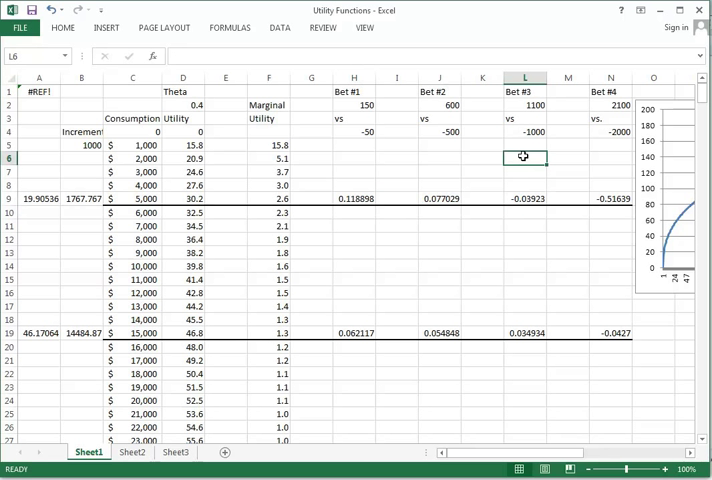
{"action": "mouse_move", "coordinate": [592, 188]}
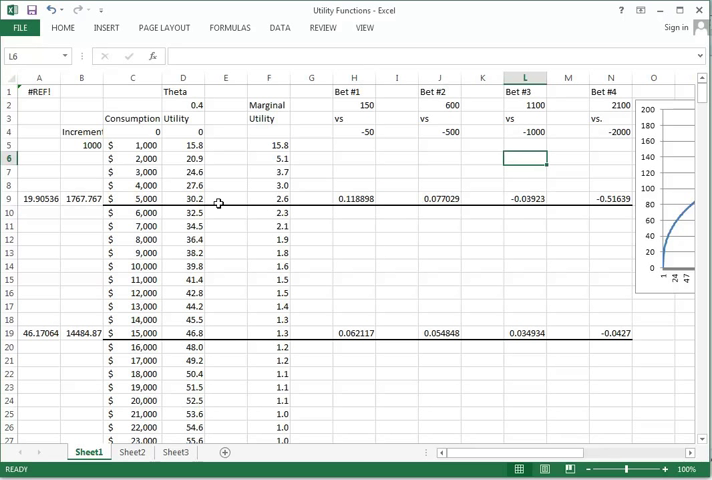
{"action": "mouse_move", "coordinate": [554, 348]}
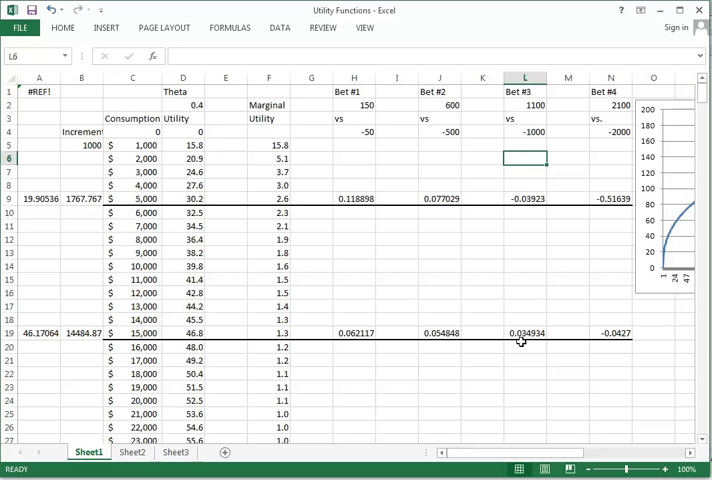
{"action": "mouse_move", "coordinate": [380, 334]}
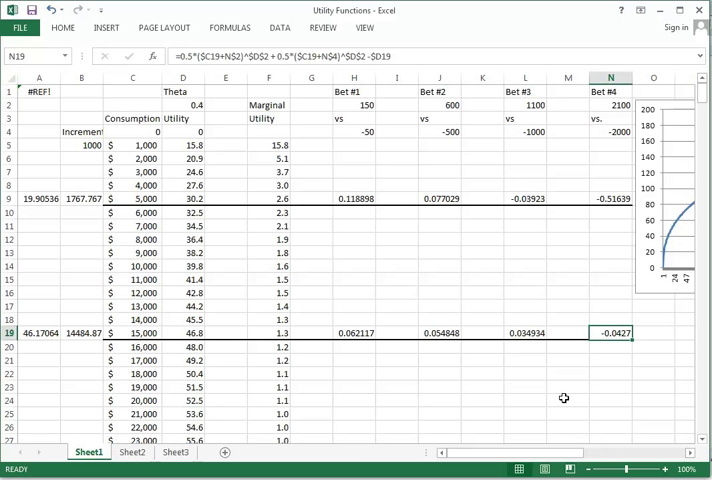
{"action": "scroll", "scroll_direction": "down", "scroll_amount": 3}
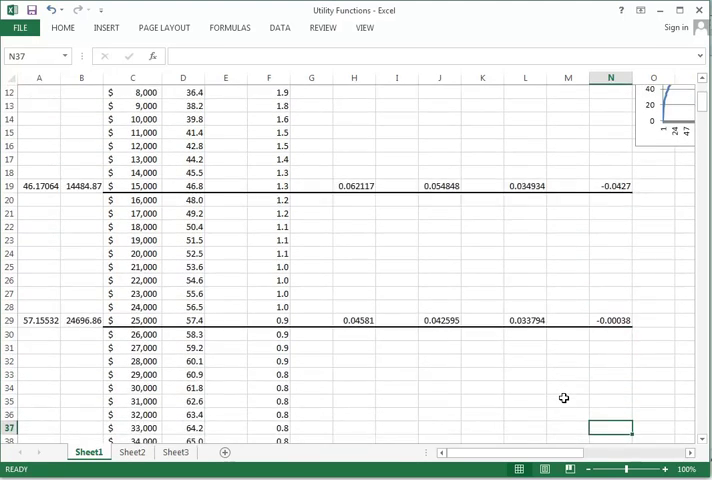
{"action": "left_click", "coordinate": [440, 412]}
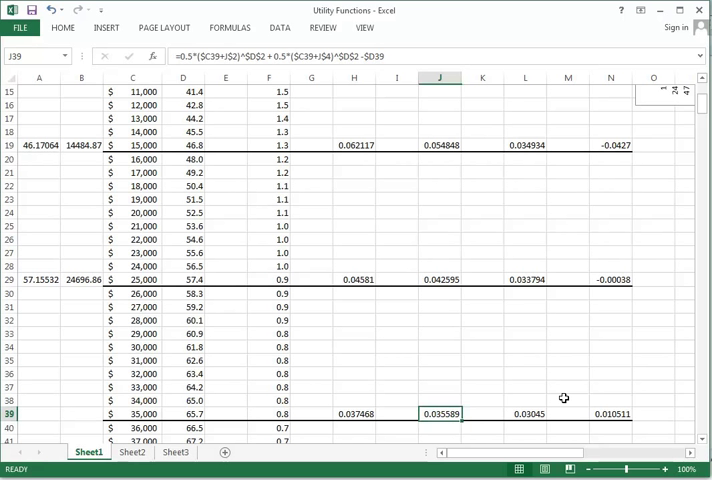
{"action": "left_click", "coordinate": [132, 412]}
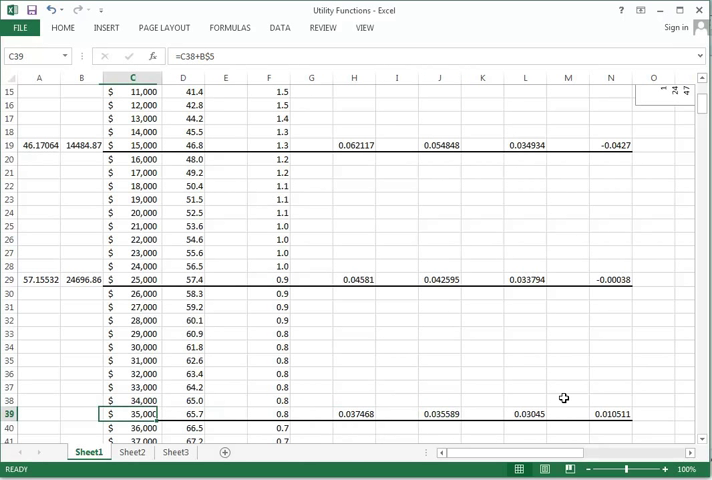
{"action": "left_click", "coordinate": [312, 412]}
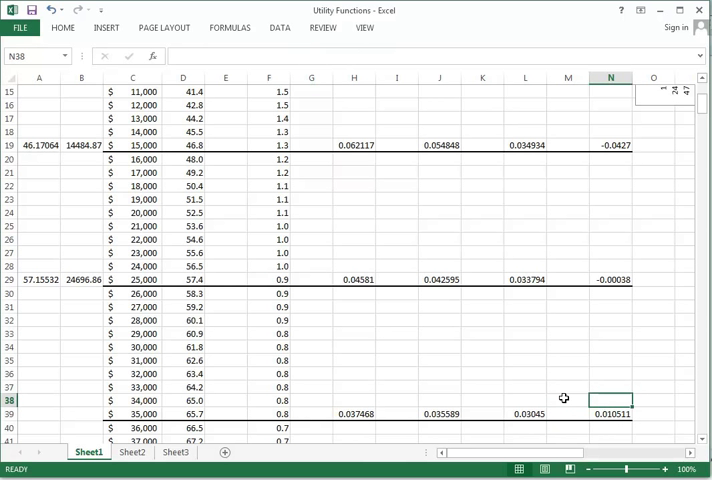
{"action": "left_click", "coordinate": [396, 400]}
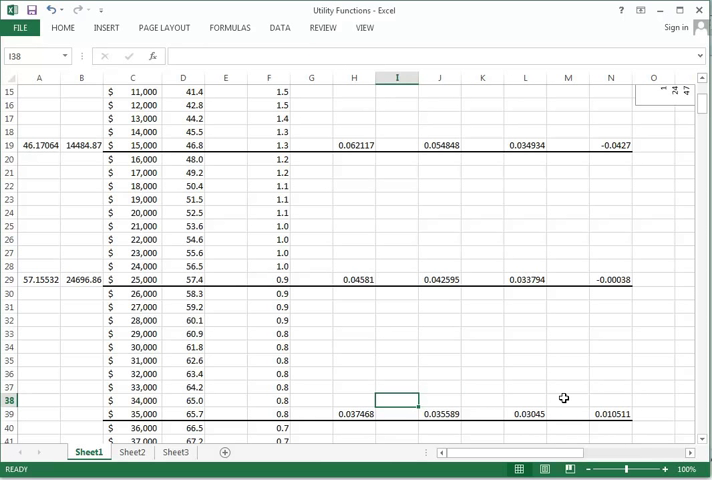
{"action": "left_click", "coordinate": [352, 252]}
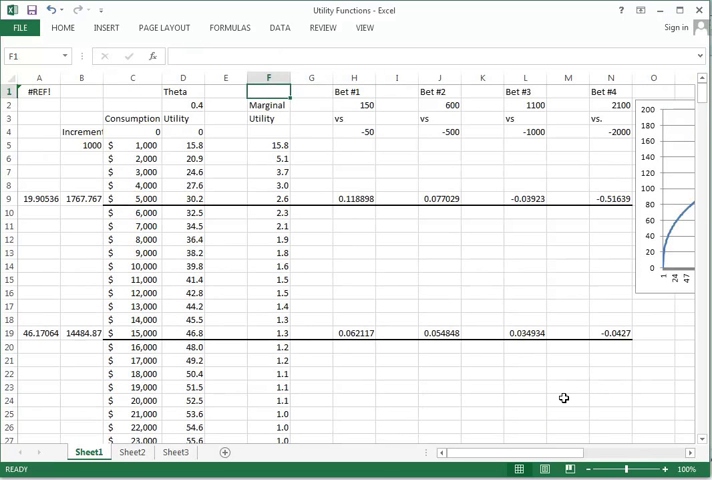
{"action": "left_click", "coordinate": [226, 132]}
{"action": "type", "text": "."}
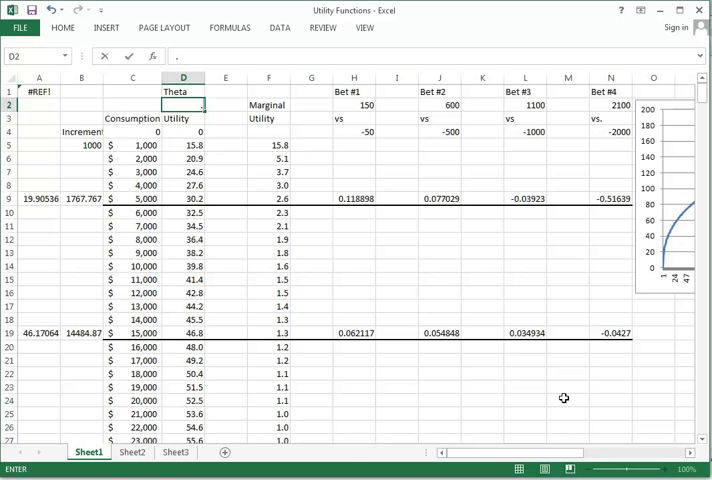
{"action": "type", "text": "0.01"}
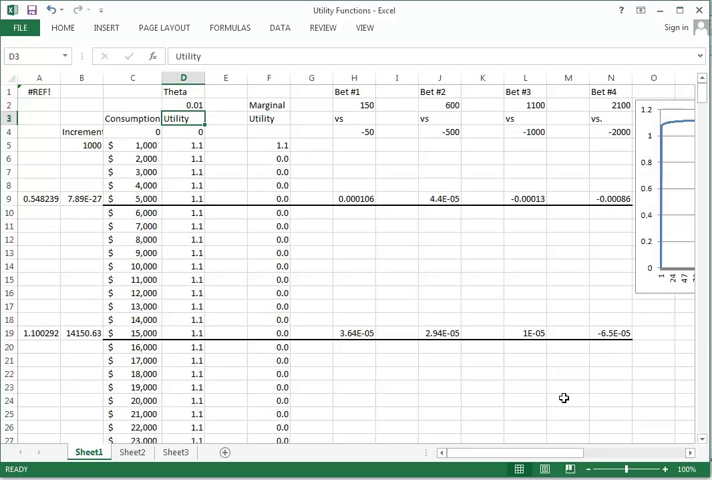
{"action": "left_click", "coordinate": [184, 104]}
{"action": "type", "text": "0.4"}
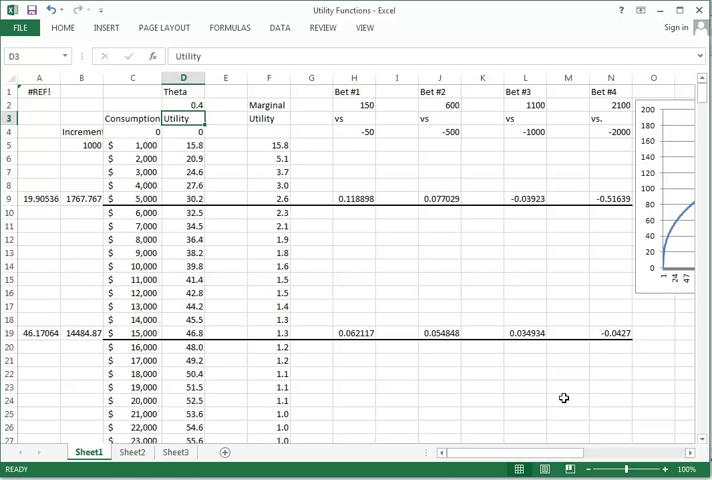
{"action": "mouse_move", "coordinate": [462, 266]}
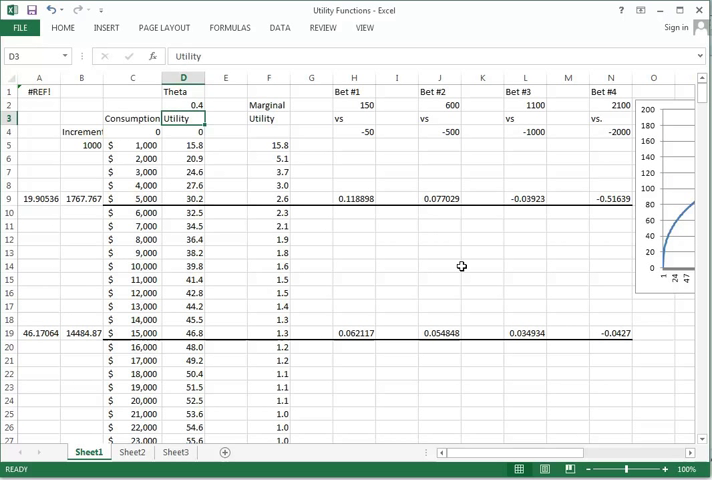
{"action": "left_click", "coordinate": [440, 266]}
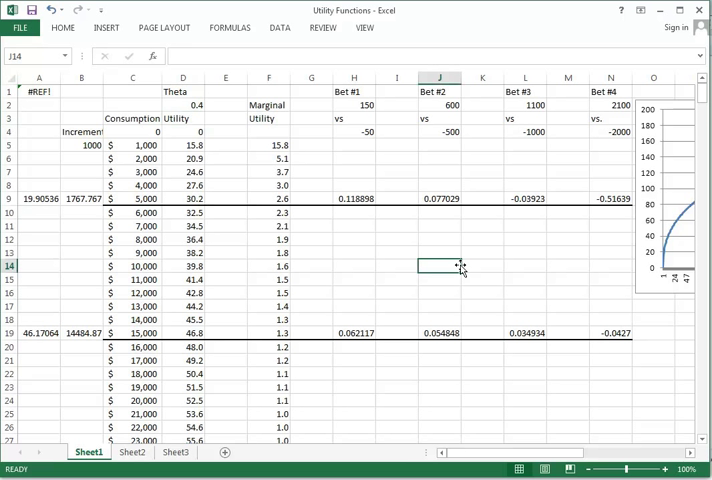